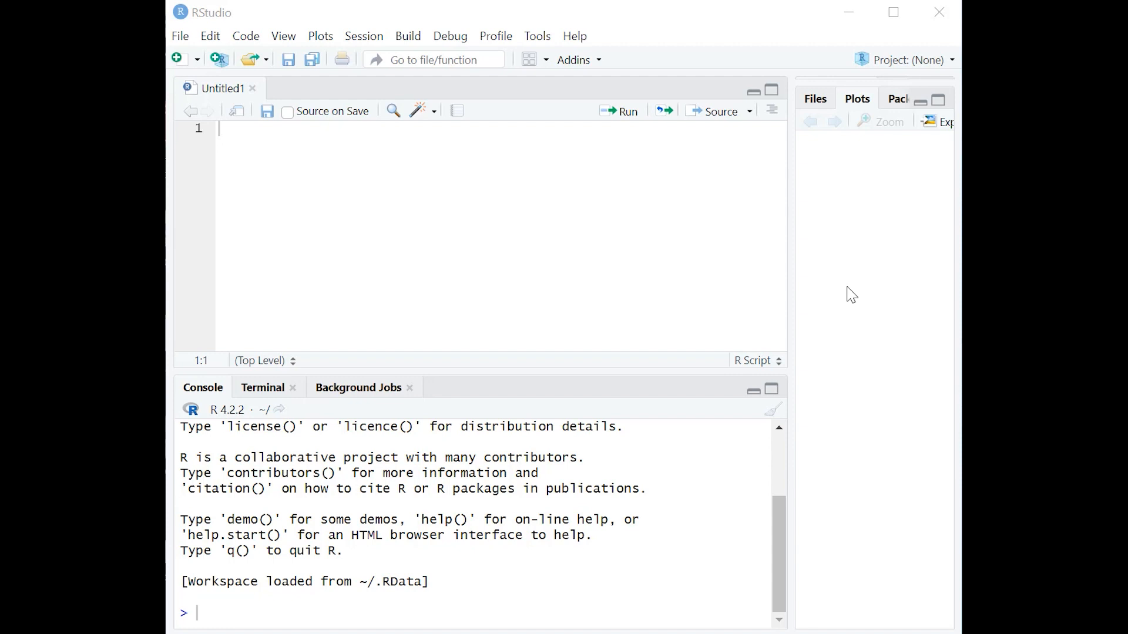
pyautogui.moveTo(941, 304)
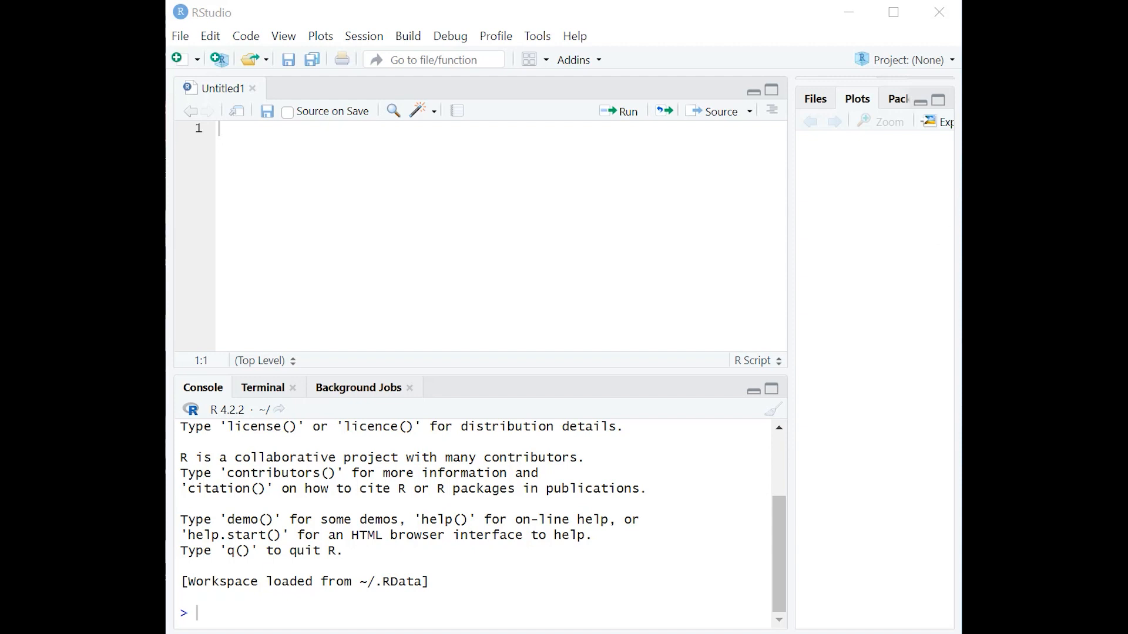
# - Run prop.test for 112/310 vs 86/299, yielding X-squared 3.4359 and p-value 0.06379
pyautogui.write('prop.test(x = c(112, 86), n = c(310, 299))')
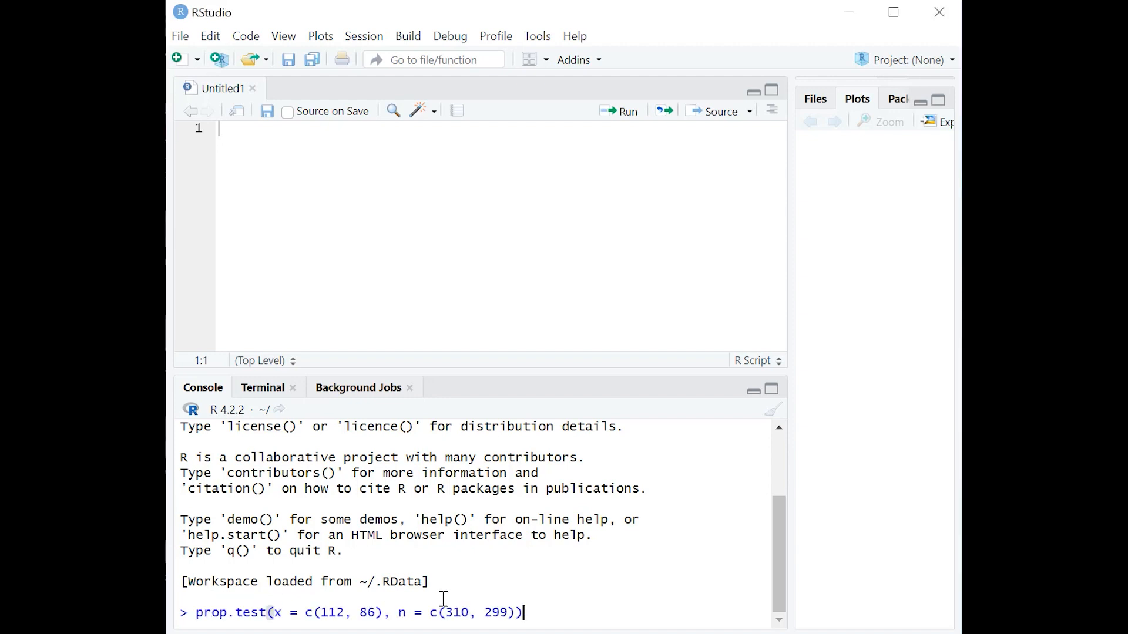
pyautogui.moveTo(456, 610)
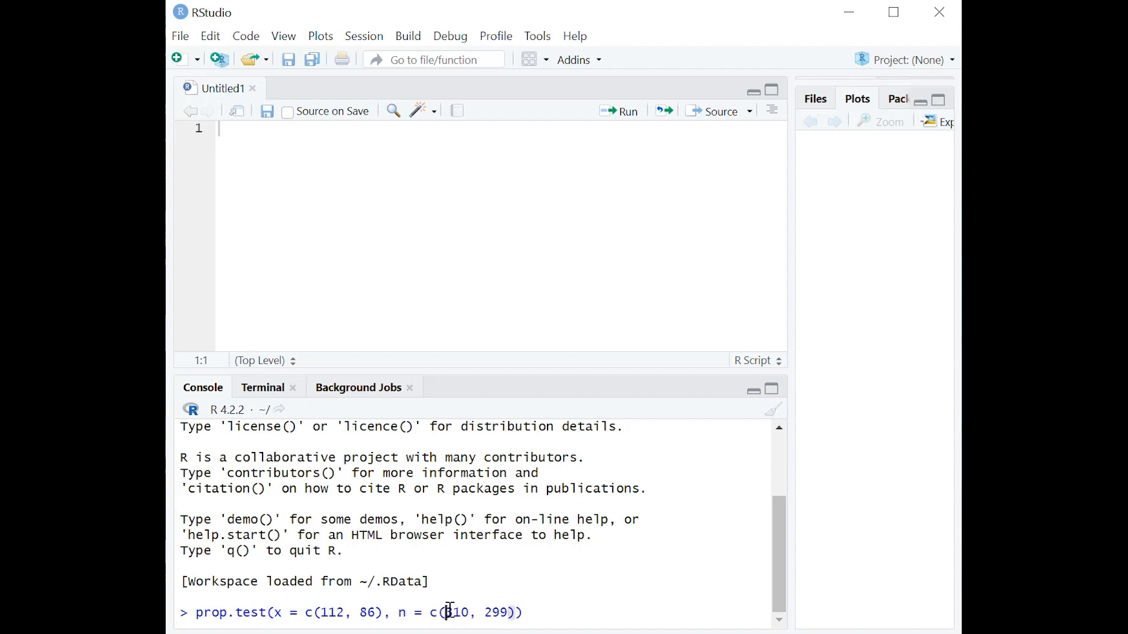
pyautogui.doubleClick(455, 613)
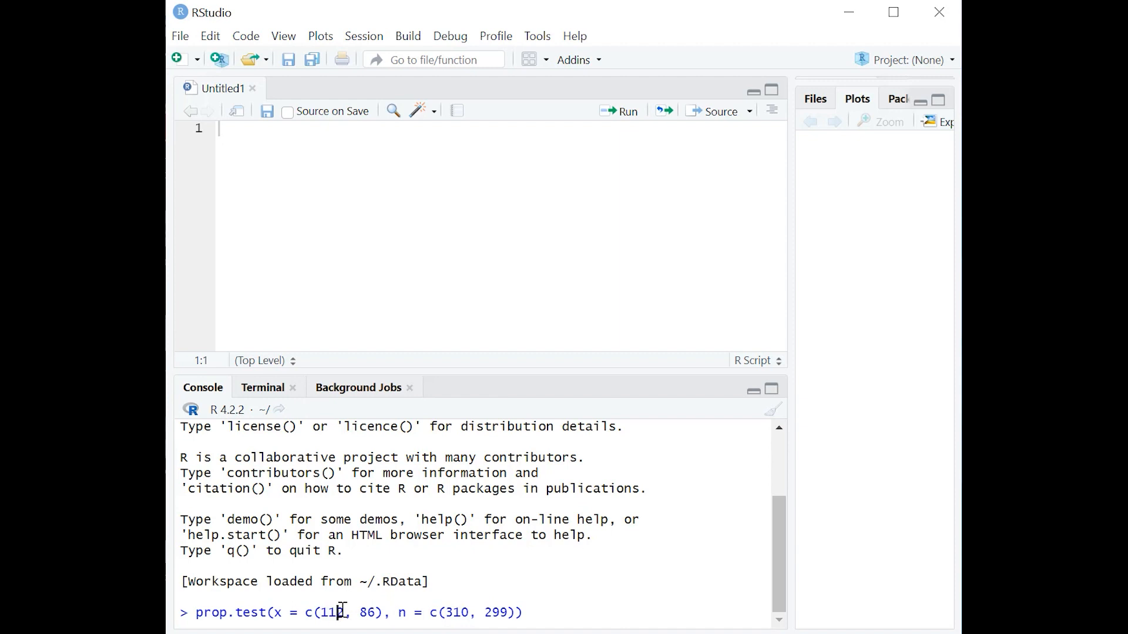
pyautogui.moveTo(448, 612)
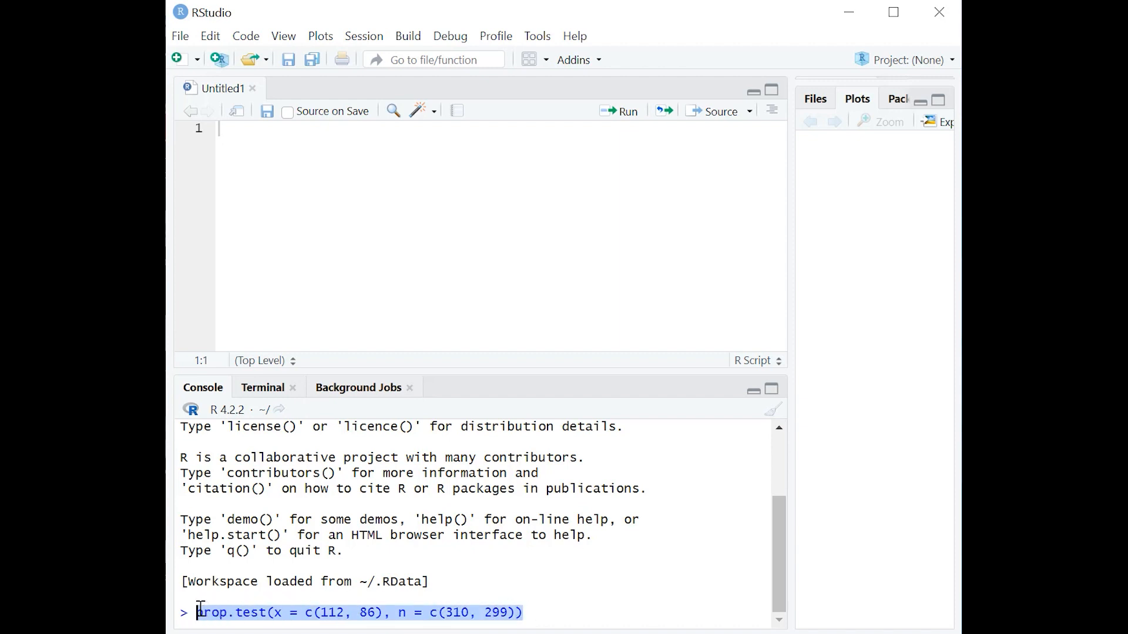
pyautogui.moveTo(493, 575)
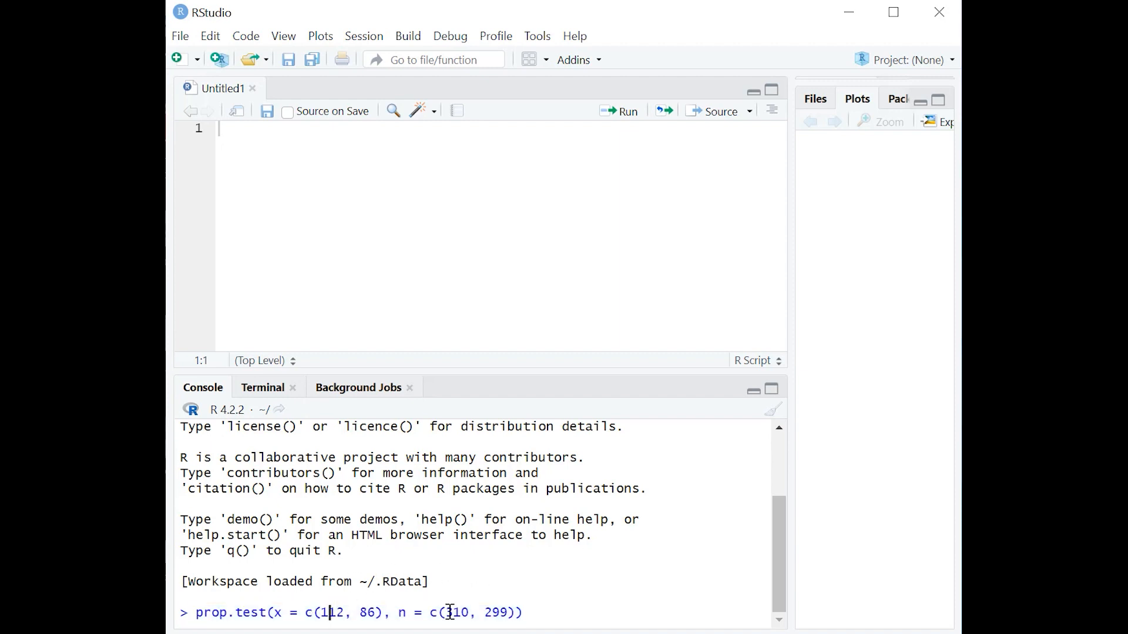
pyautogui.doubleClick(455, 612)
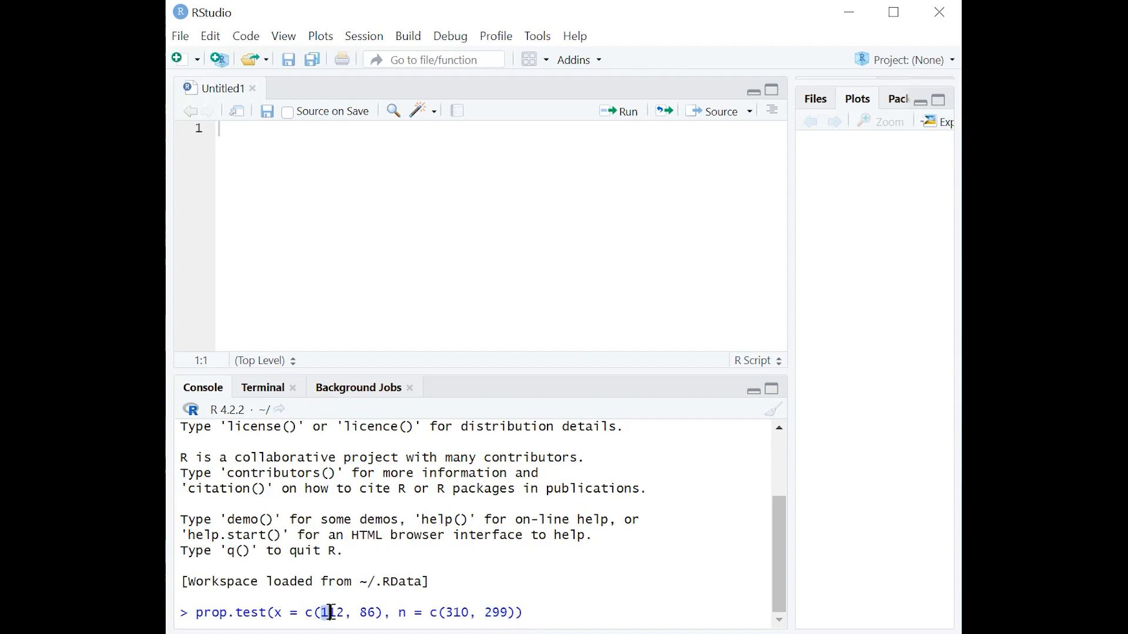
pyautogui.doubleClick(327, 612)
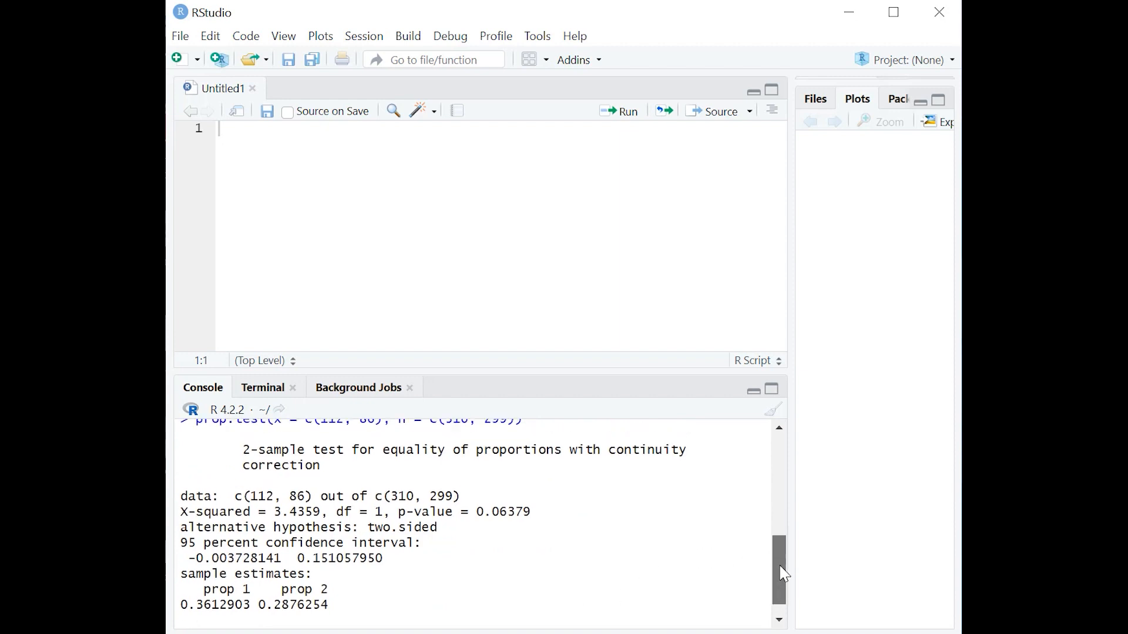
pyautogui.scroll(-3)
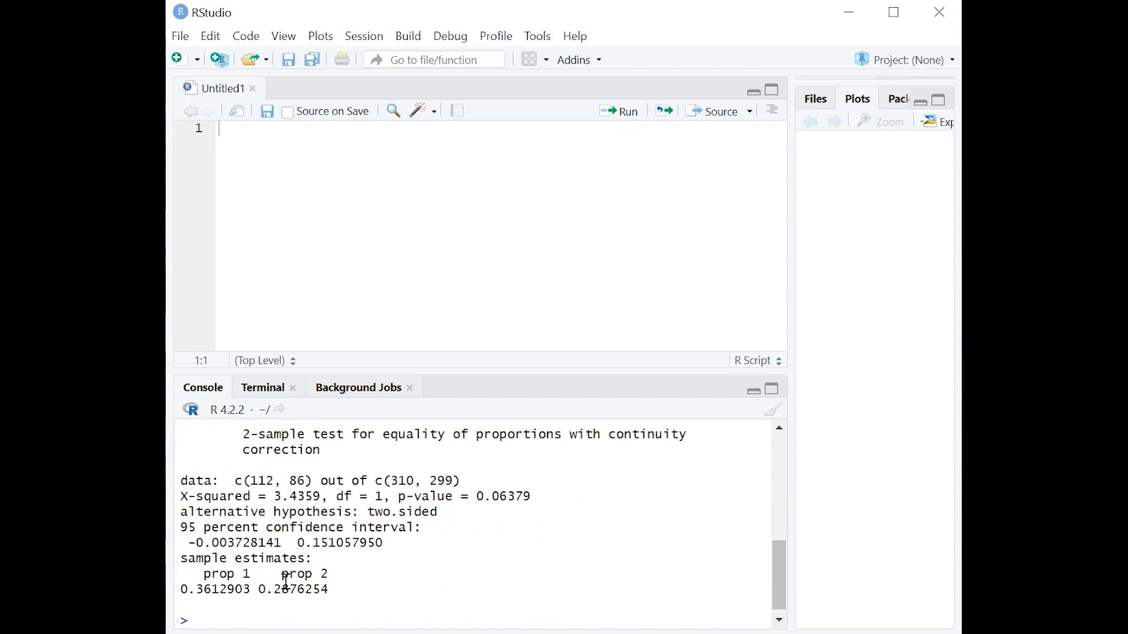
pyautogui.doubleClick(223, 589)
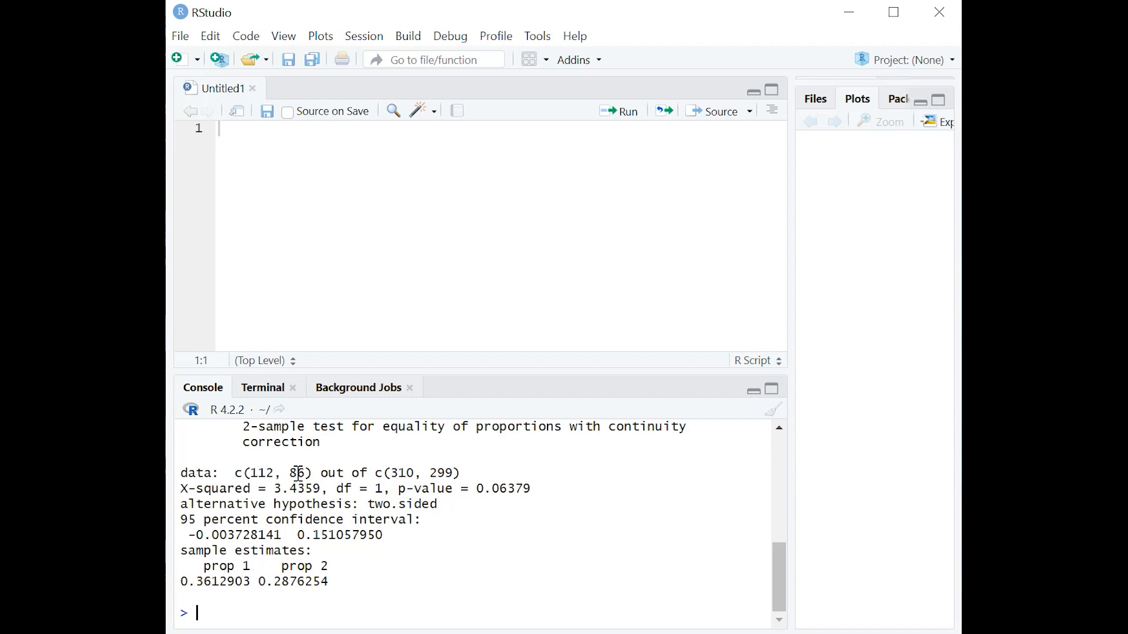
pyautogui.moveTo(301, 566)
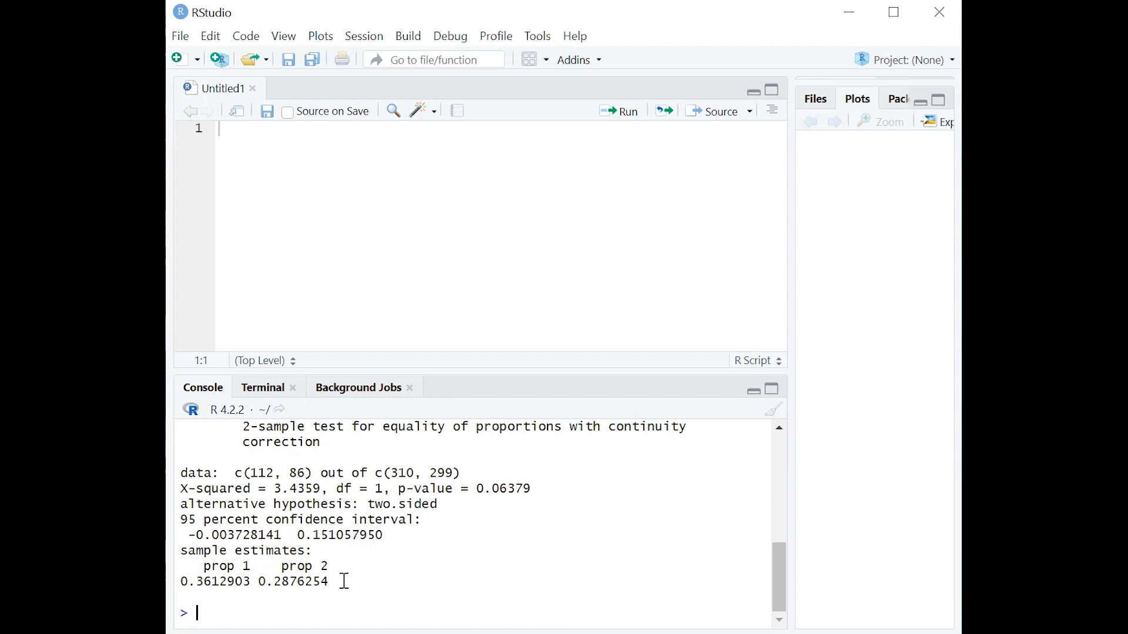
pyautogui.moveTo(373, 542)
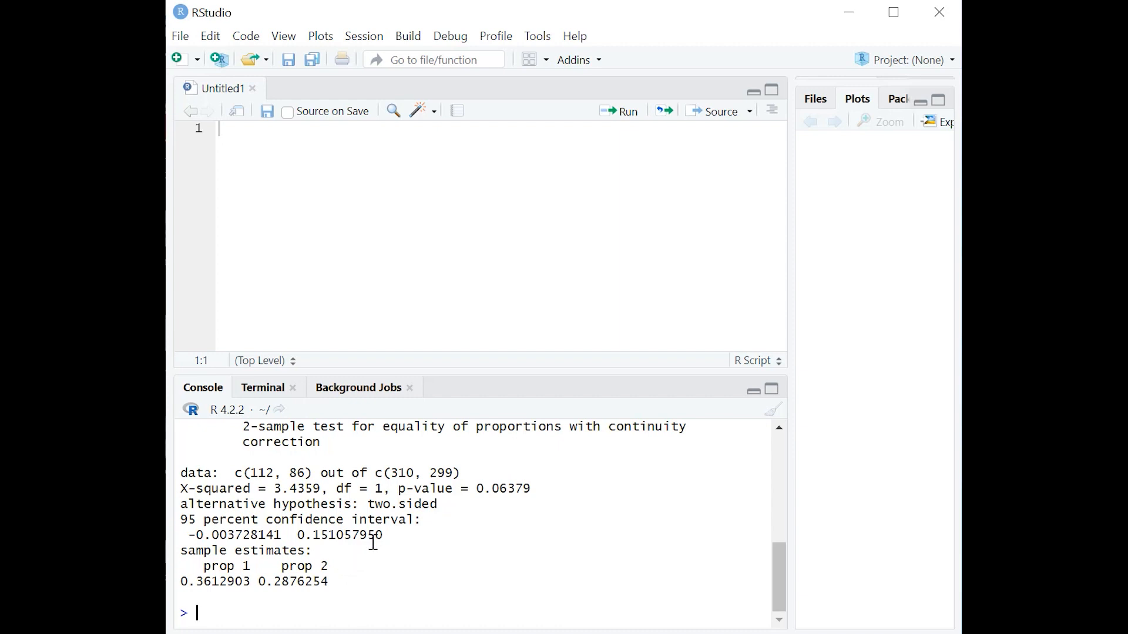
pyautogui.moveTo(477, 485)
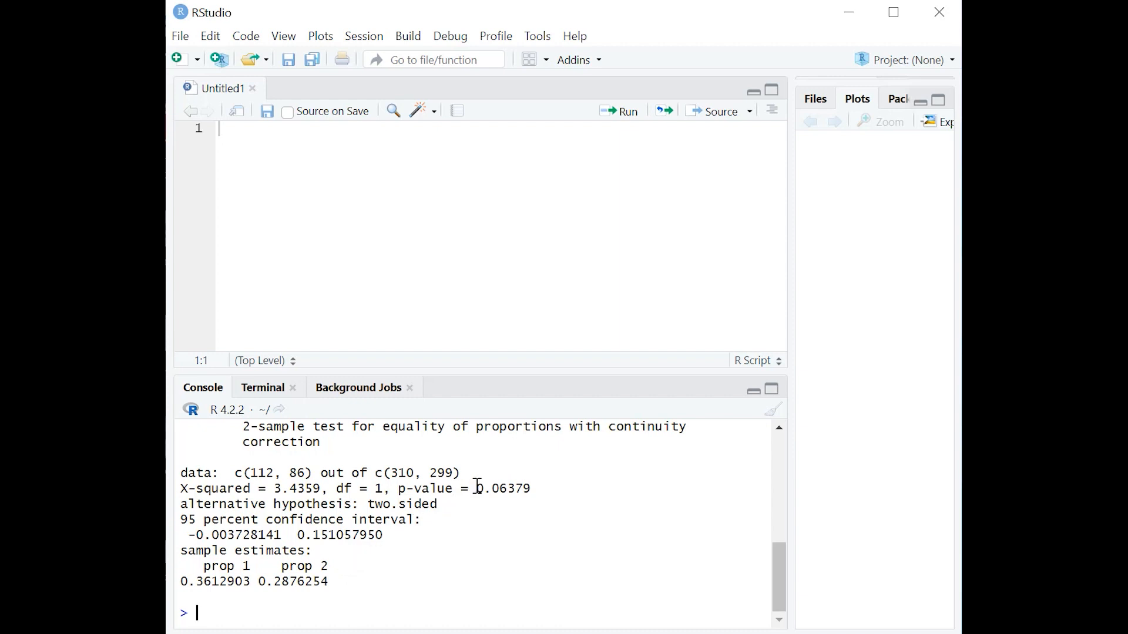
pyautogui.doubleClick(503, 489)
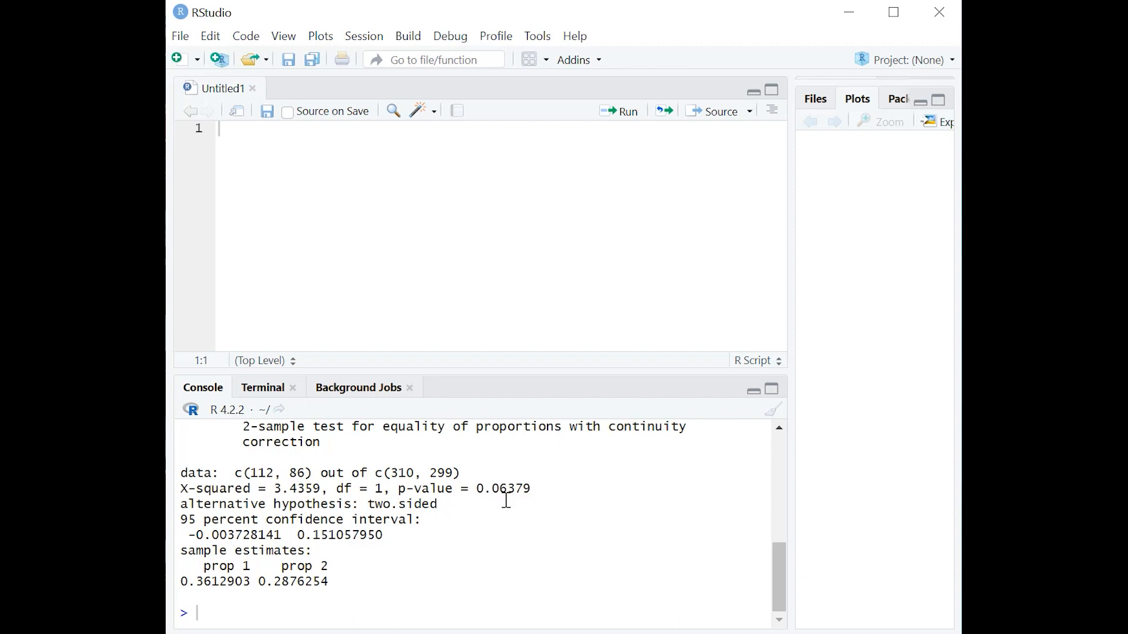
pyautogui.moveTo(533, 513)
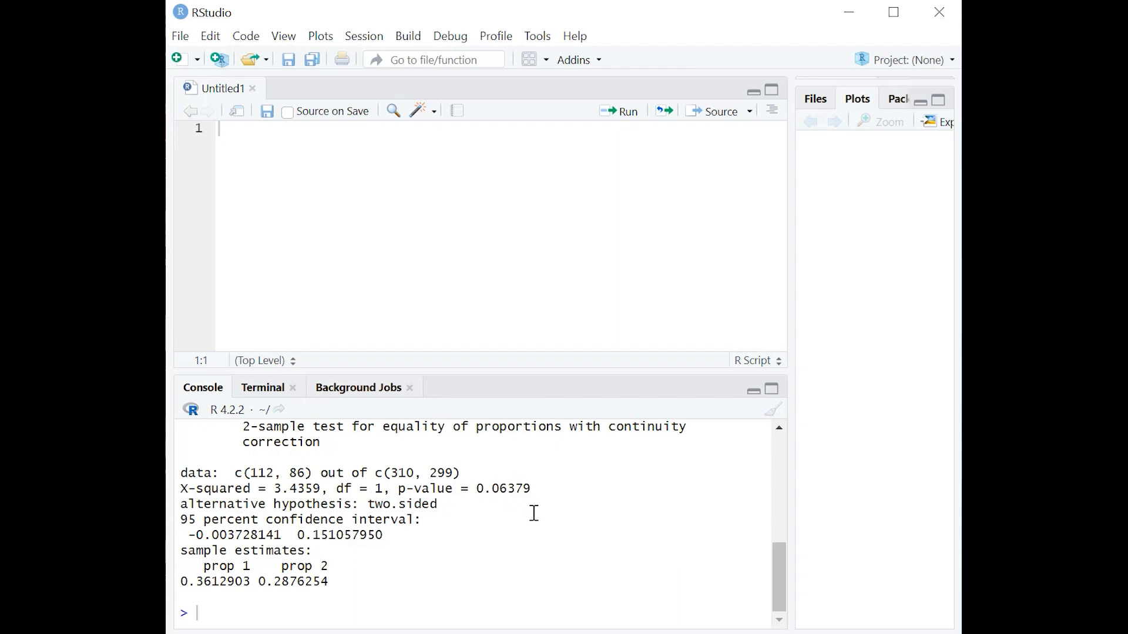
pyautogui.moveTo(519, 517)
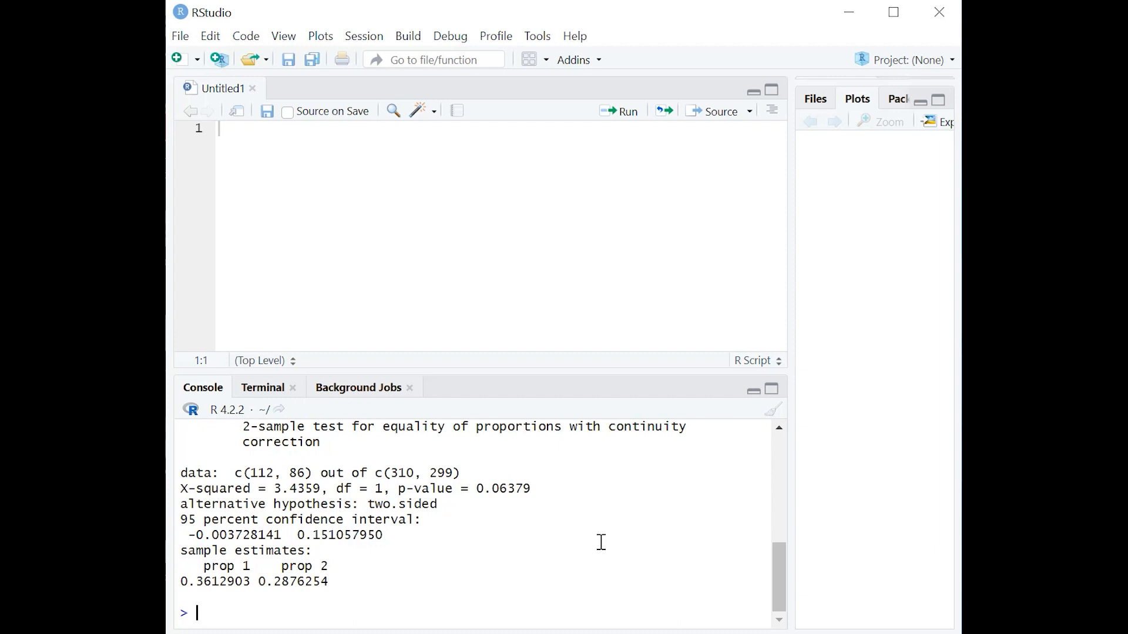
pyautogui.moveTo(329, 572)
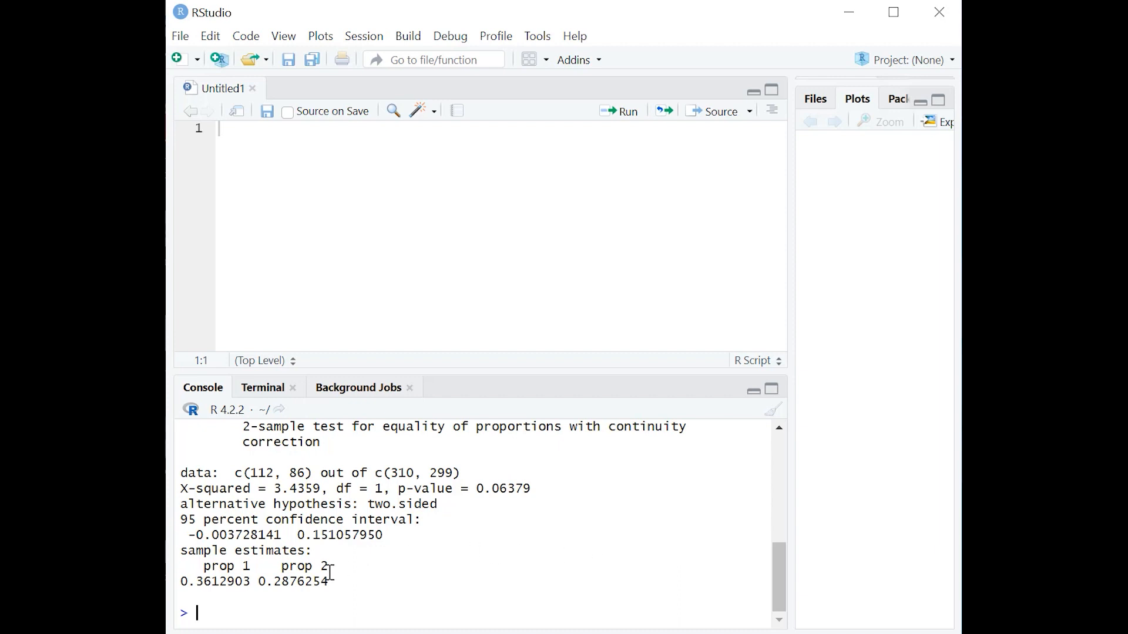
# - Rerun prop.test with alternative = "greater", giving one-sided p-value 0.0319
pyautogui.write('prop.test(x = c(112, 86), n = c(310, 299), alternative = "greater")')
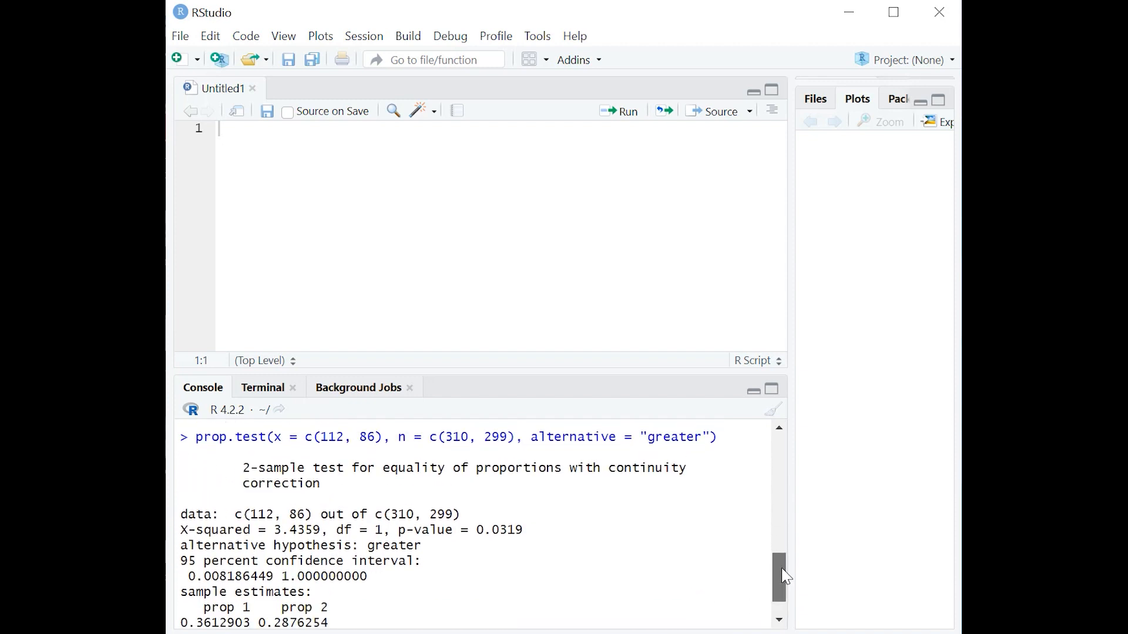
pyautogui.doubleClick(511, 529)
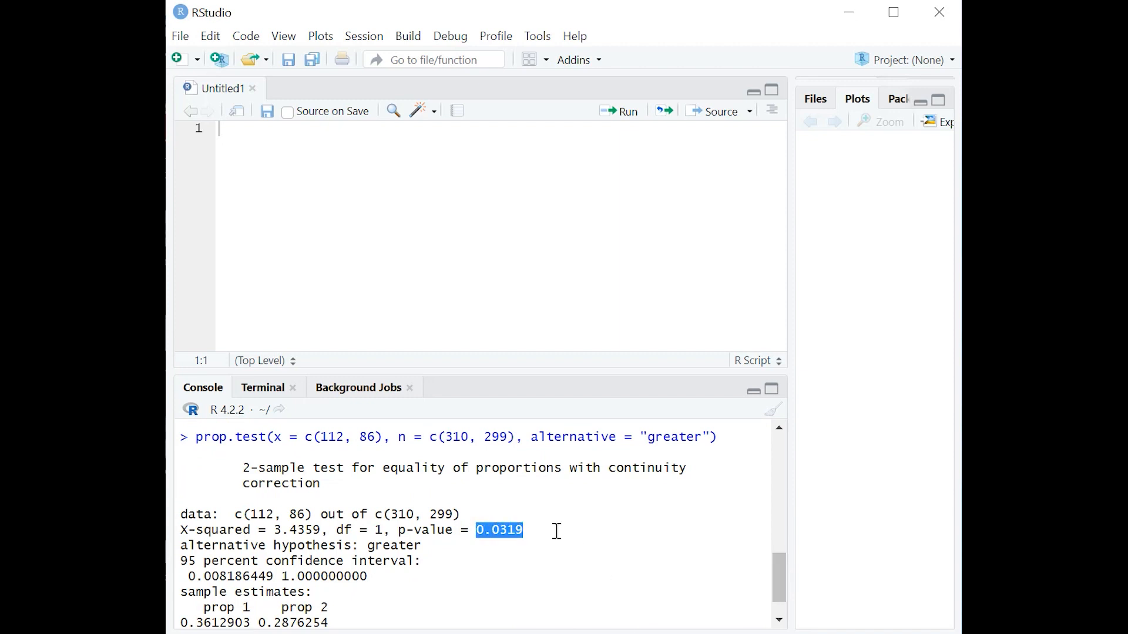
pyautogui.moveTo(691, 544)
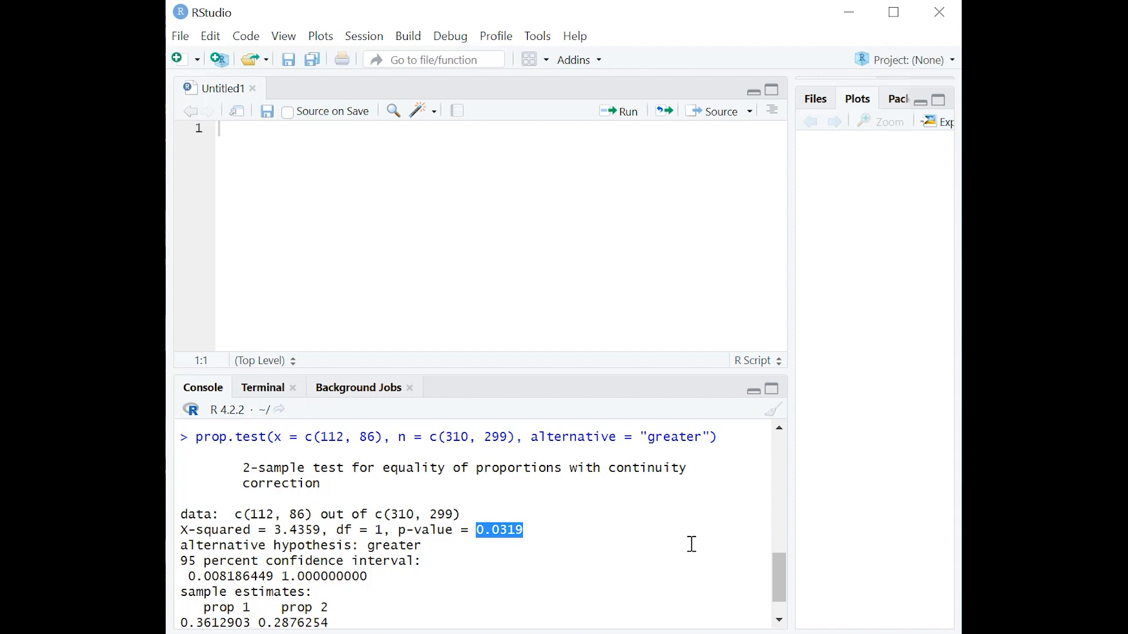
pyautogui.moveTo(654, 541)
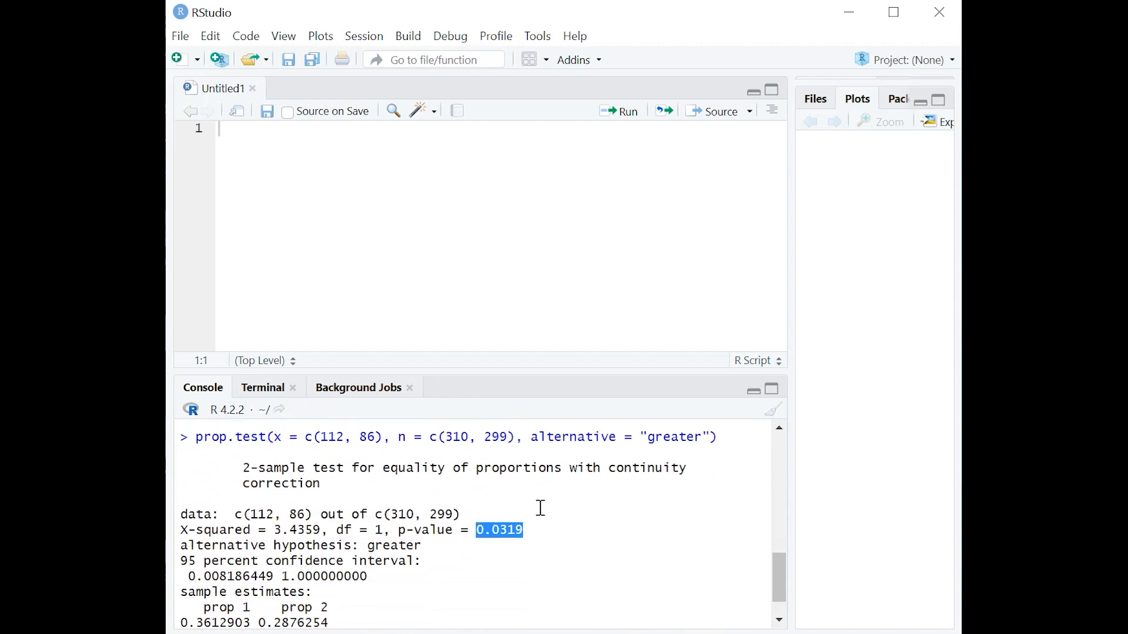
pyautogui.moveTo(539, 536)
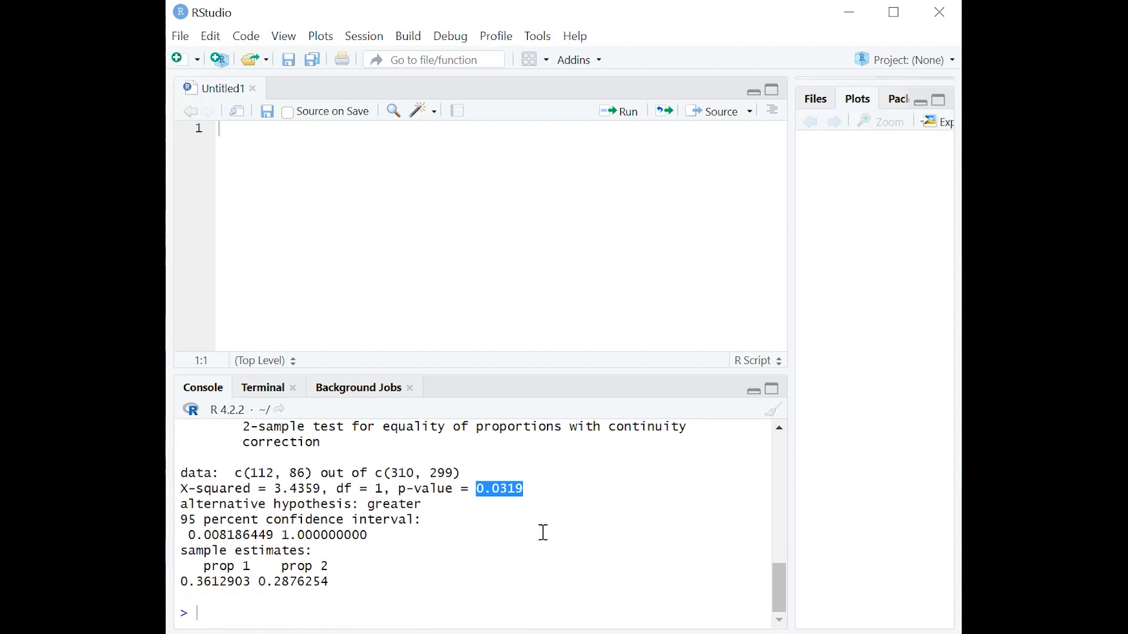
pyautogui.click(514, 550)
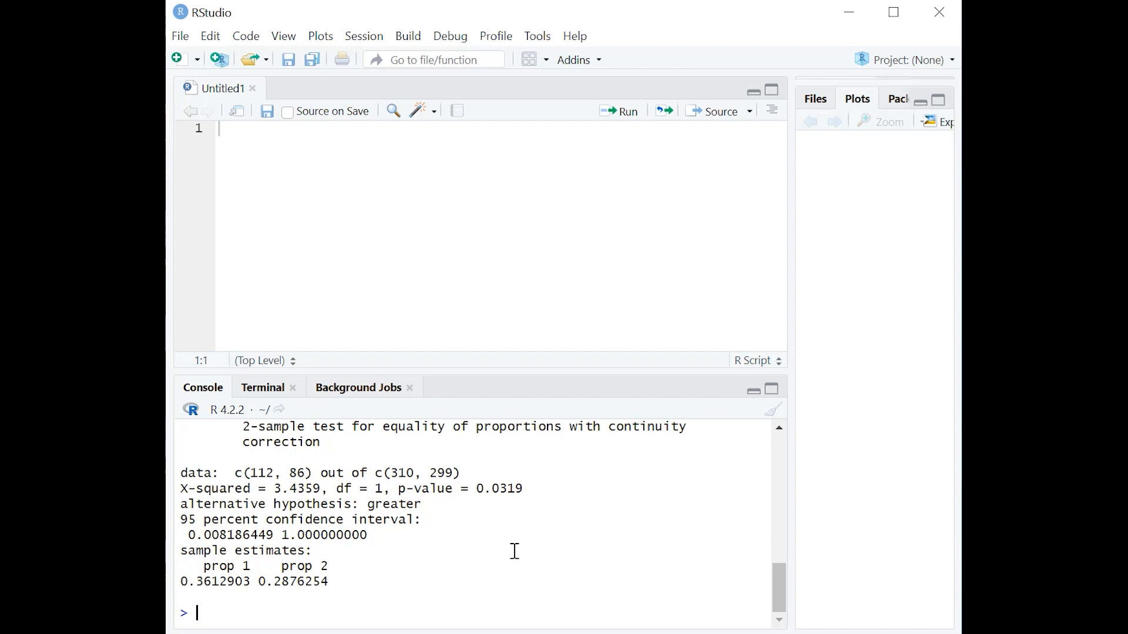
pyautogui.moveTo(527, 543)
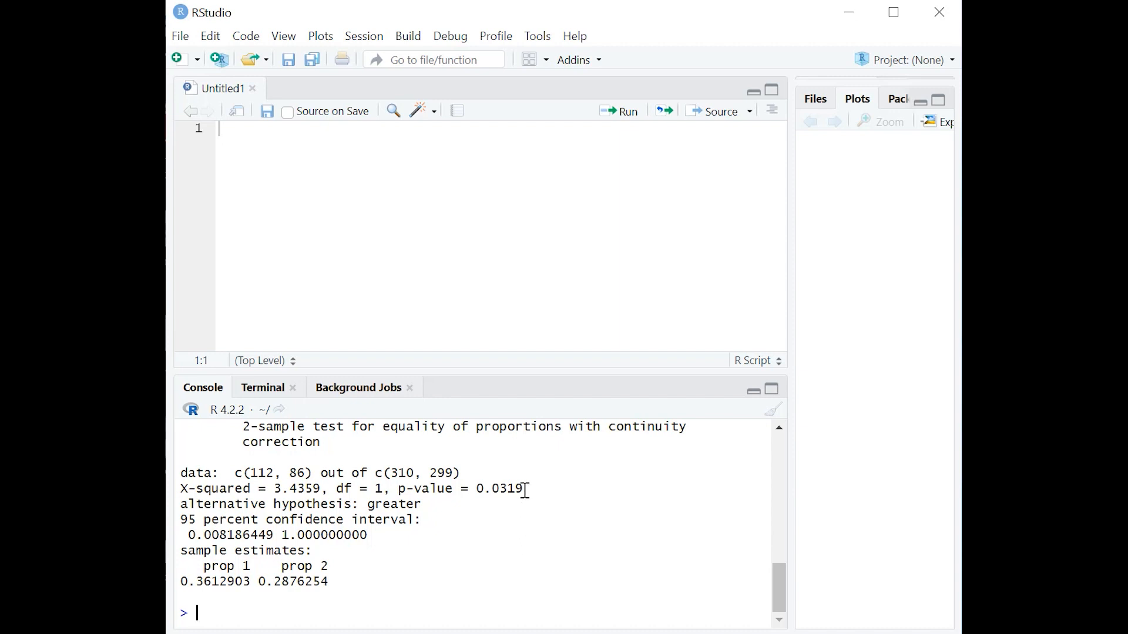
pyautogui.doubleClick(498, 488)
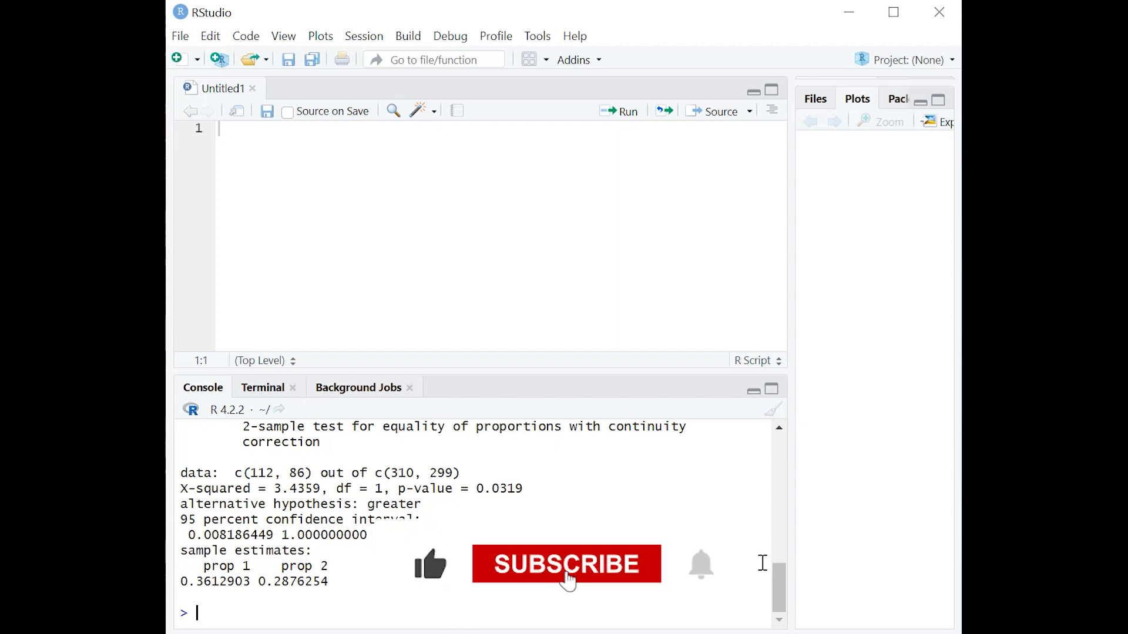
pyautogui.click(566, 565)
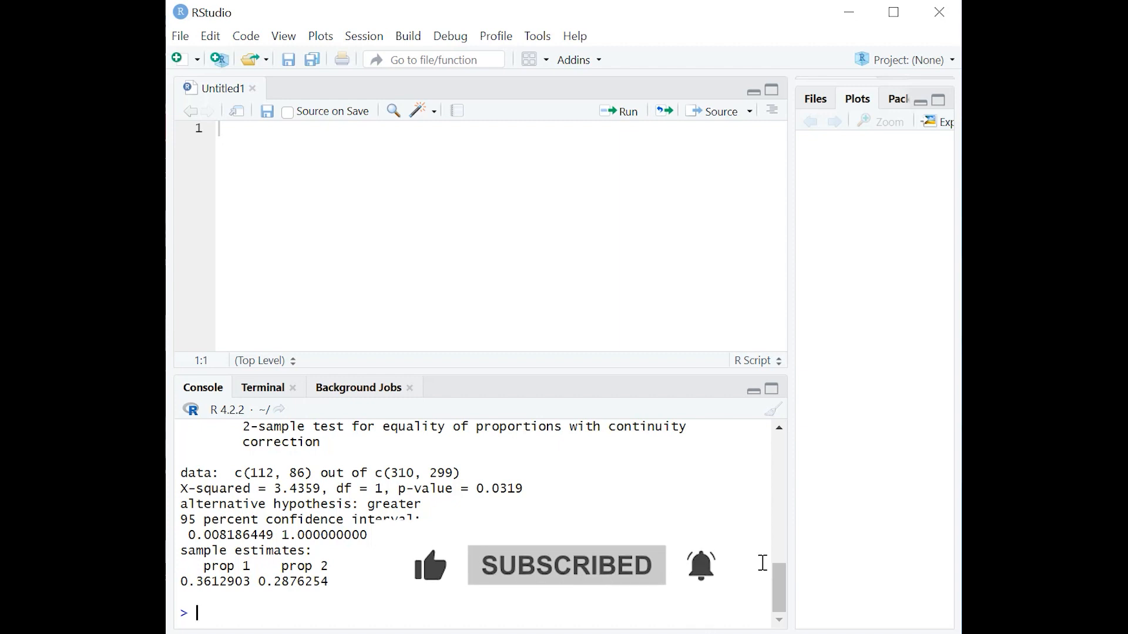